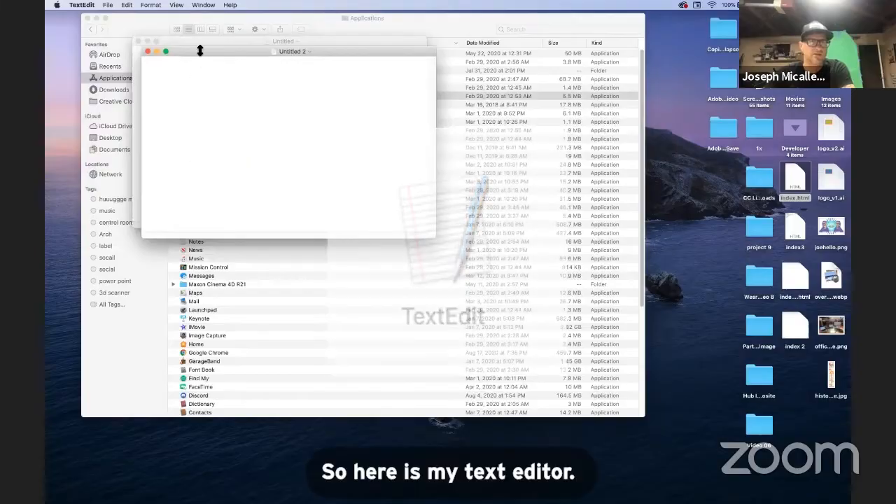
Enlarge the blank Untitled 2 window and bring up the TextEdit menu
{"action": "left_click_drag", "start_coordinate": [294, 50], "coordinate": [434, 101]}
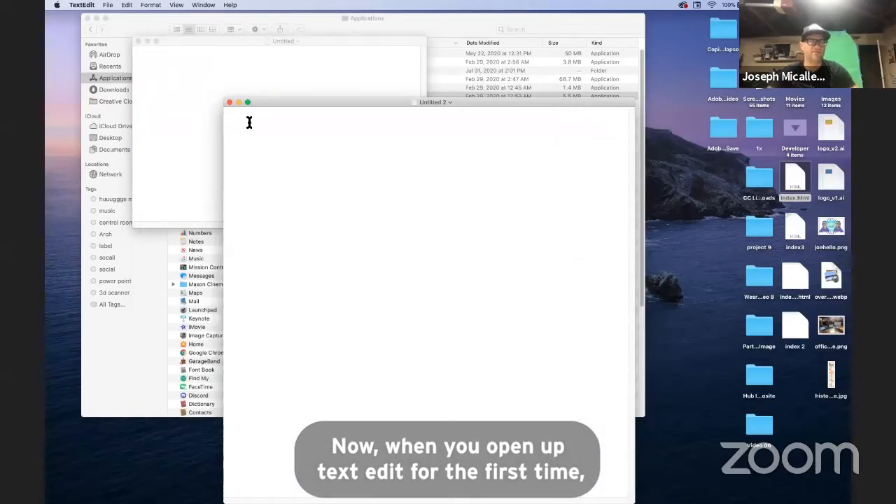
{"action": "left_click", "coordinate": [81, 4]}
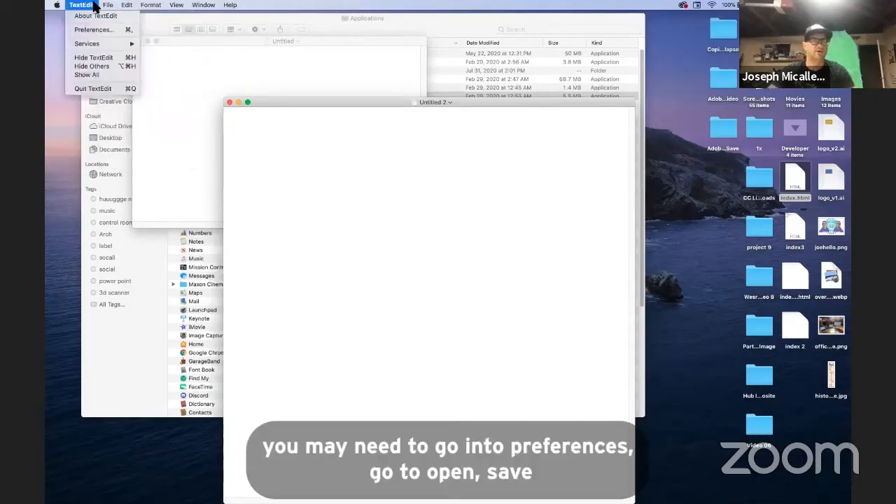
In Preferences, turn off 'Display HTML files as HTML code' and change the new-document format
{"action": "left_click", "coordinate": [96, 29]}
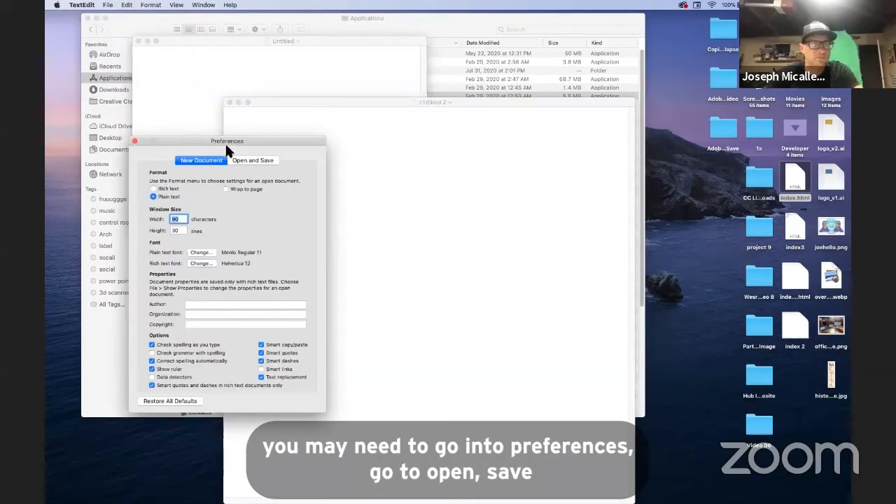
{"action": "left_click", "coordinate": [254, 159]}
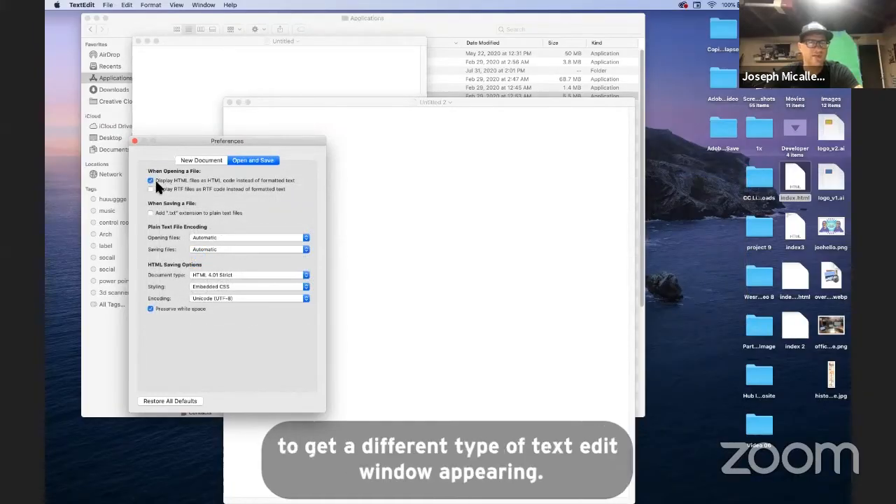
{"action": "left_click", "coordinate": [151, 181]}
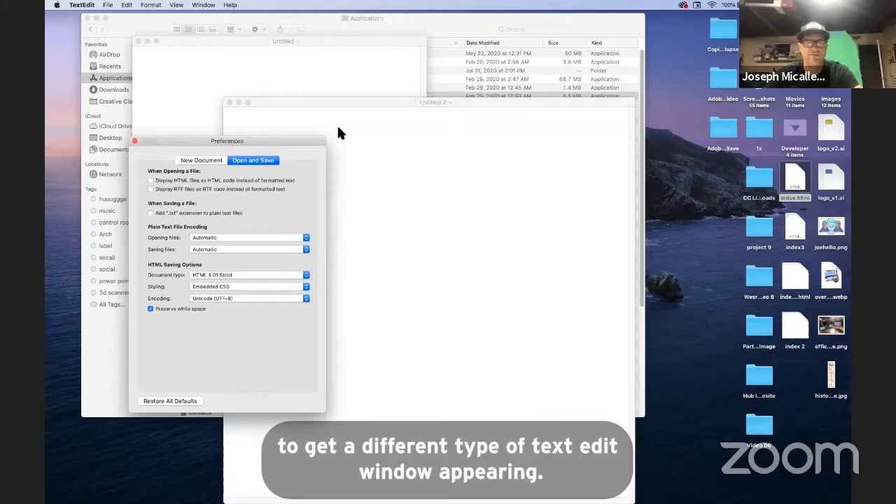
{"action": "mouse_move", "coordinate": [202, 163]}
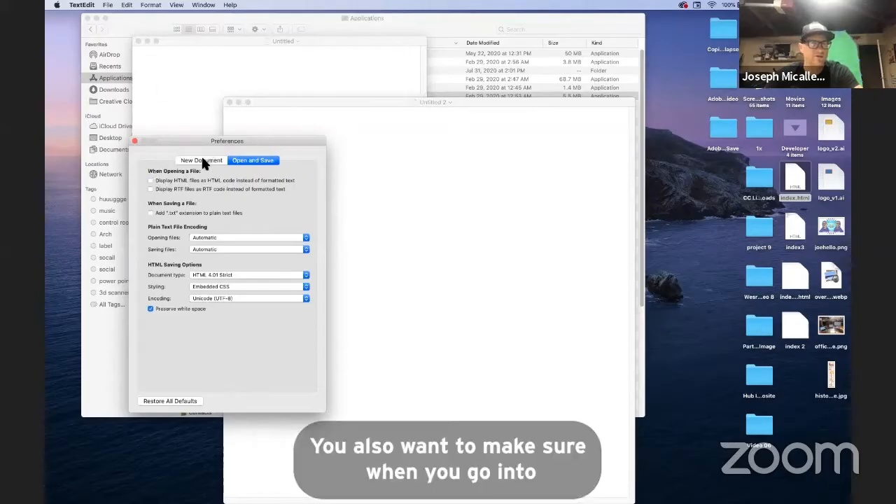
{"action": "left_click", "coordinate": [201, 160]}
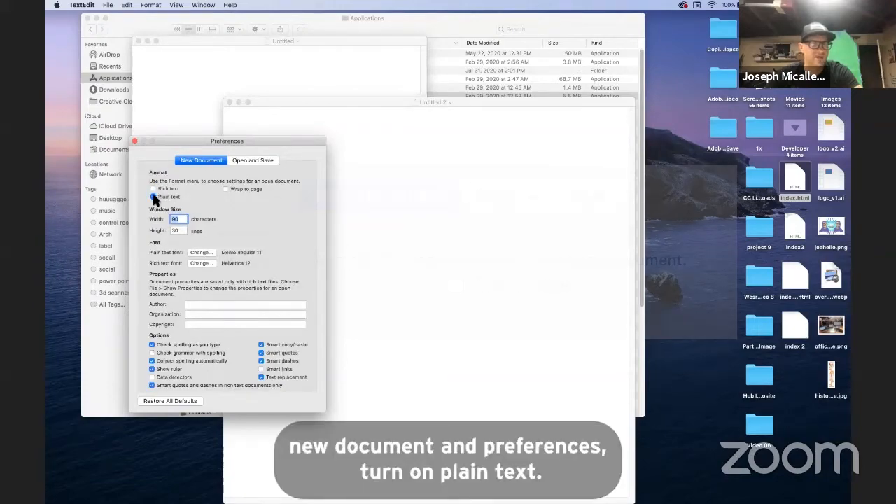
{"action": "left_click", "coordinate": [154, 196]}
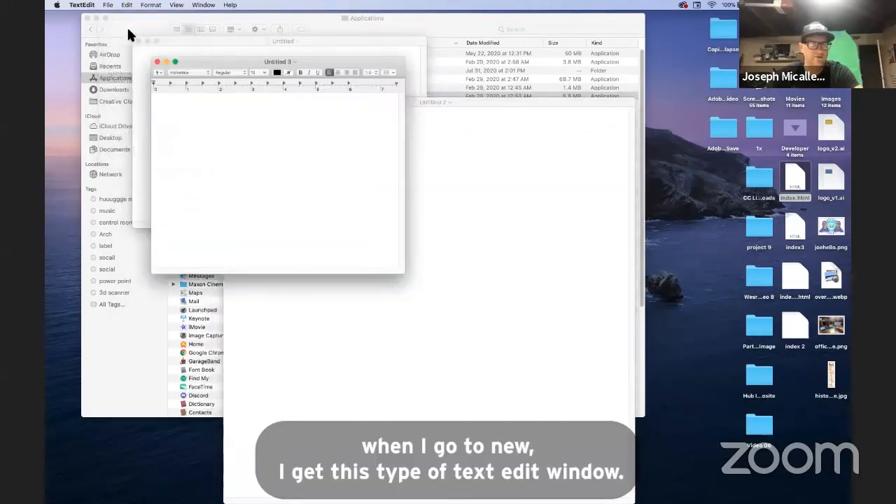
Fill the repositioned Untitled 3 with an HTML page containing <p> HELLO </p> and select it all
{"action": "left_click_drag", "start_coordinate": [279, 62], "coordinate": [331, 162]}
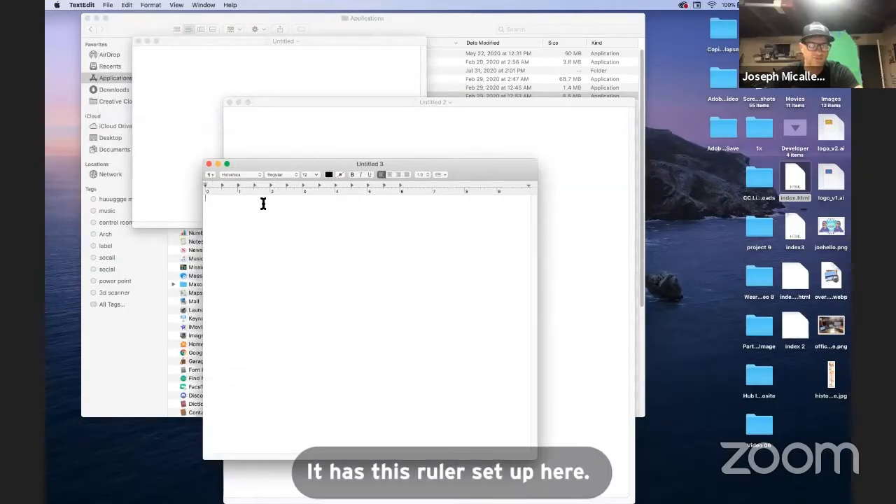
{"action": "mouse_move", "coordinate": [259, 196]}
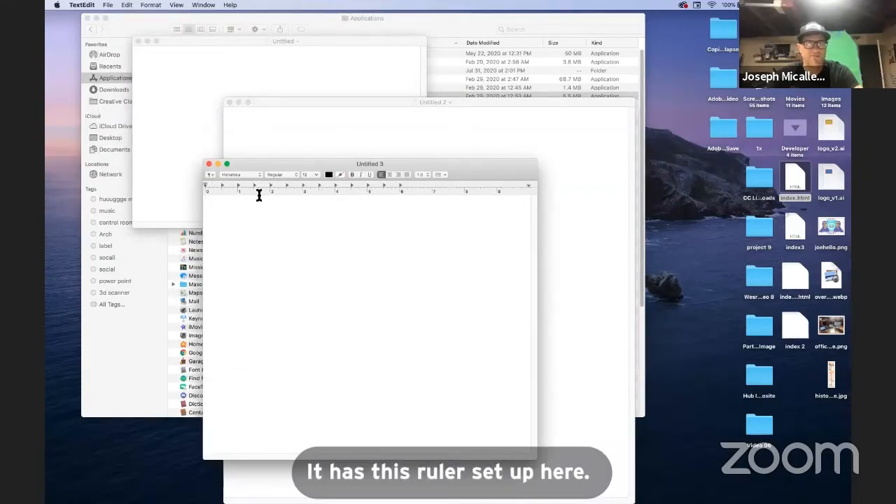
{"action": "mouse_move", "coordinate": [381, 149]}
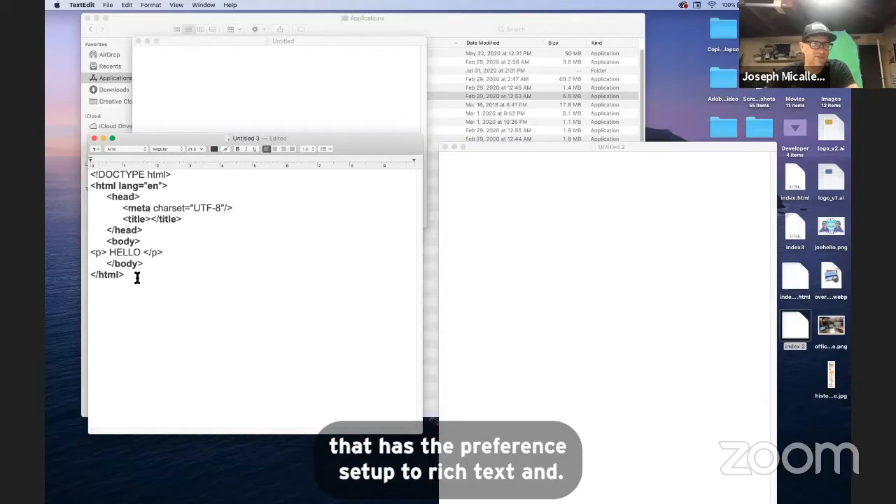
{"action": "key", "text": "cmd+a"}
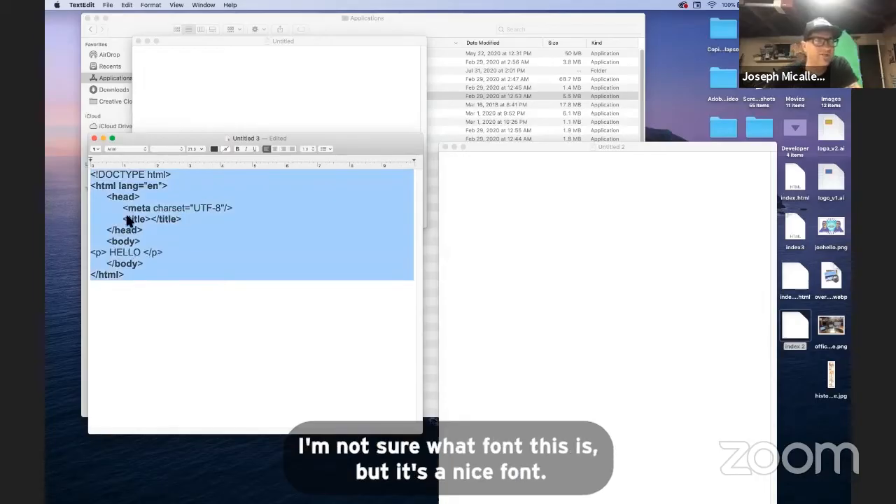
{"action": "left_click", "coordinate": [129, 5]}
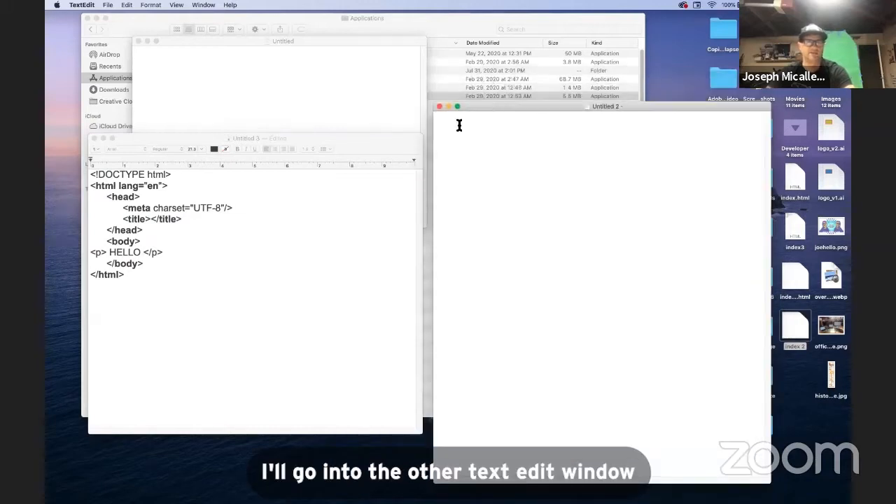
{"action": "mouse_move", "coordinate": [467, 126]}
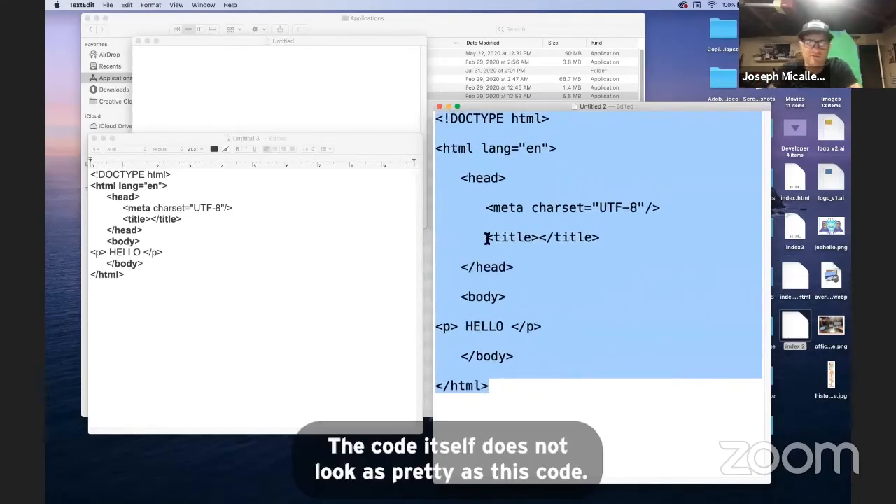
Paste the same HELLO HTML page into the plain-text Untitled 2 window
{"action": "left_click", "coordinate": [487, 238]}
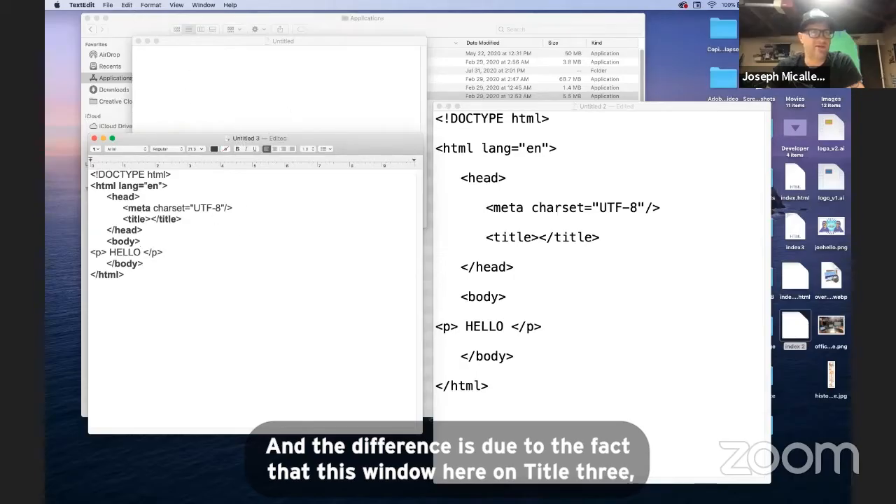
In Preferences, turn on 'Display HTML files as HTML code'
{"action": "left_click", "coordinate": [77, 6]}
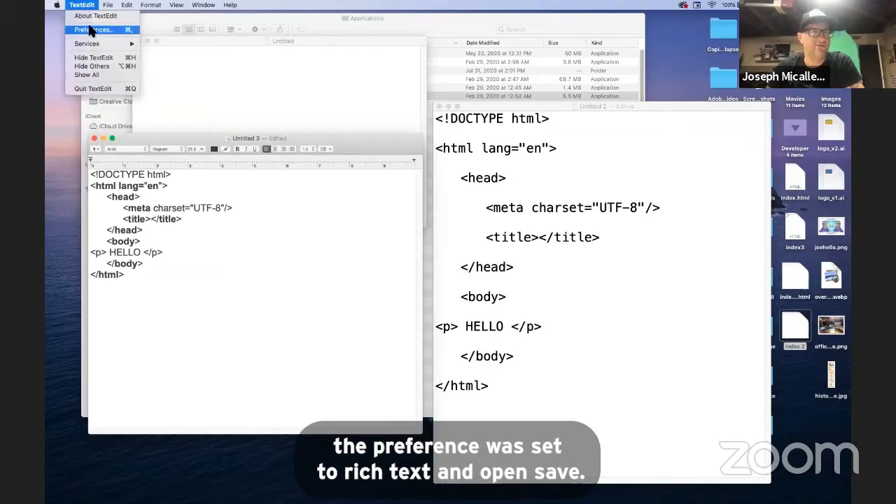
{"action": "left_click", "coordinate": [94, 28]}
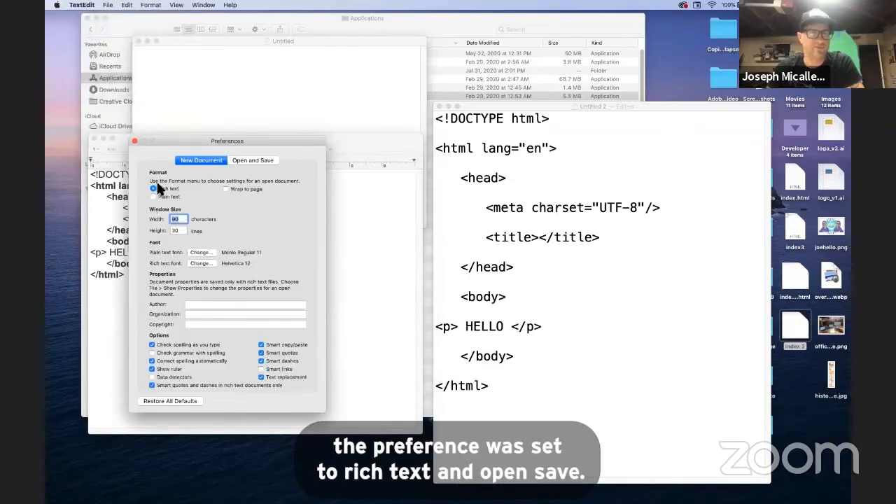
{"action": "left_click", "coordinate": [252, 160]}
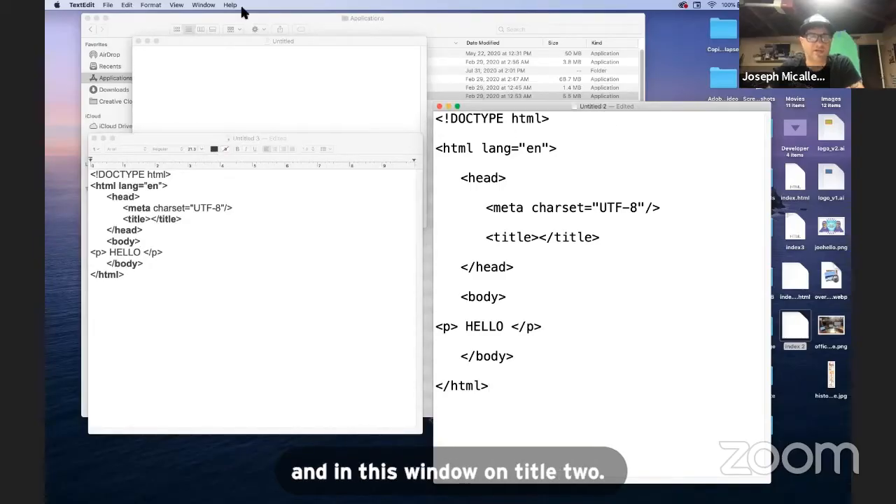
{"action": "left_click", "coordinate": [78, 5]}
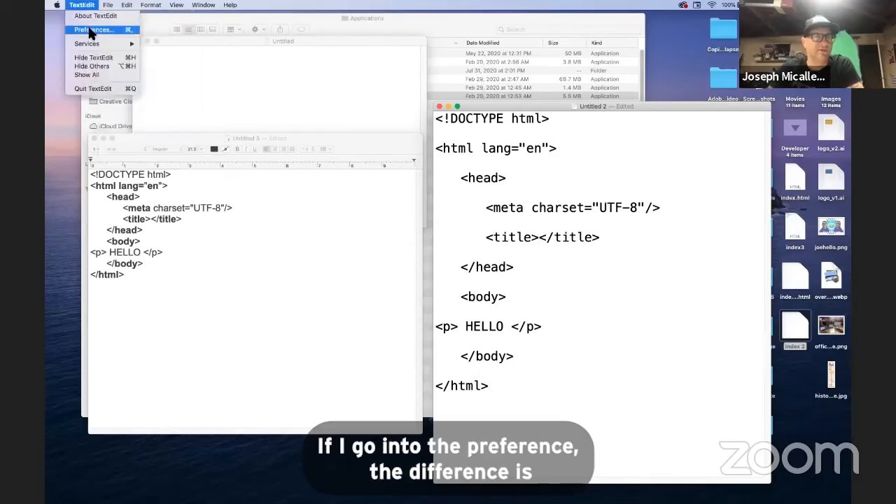
{"action": "left_click", "coordinate": [92, 29]}
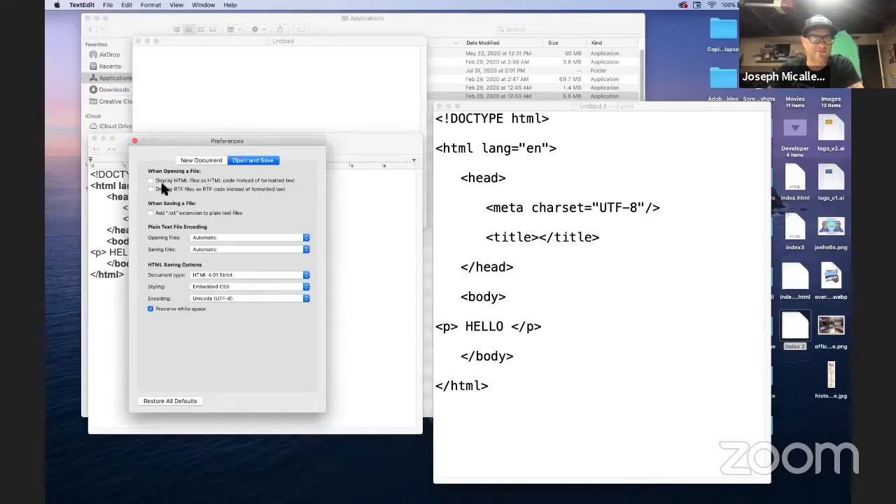
{"action": "left_click", "coordinate": [152, 181]}
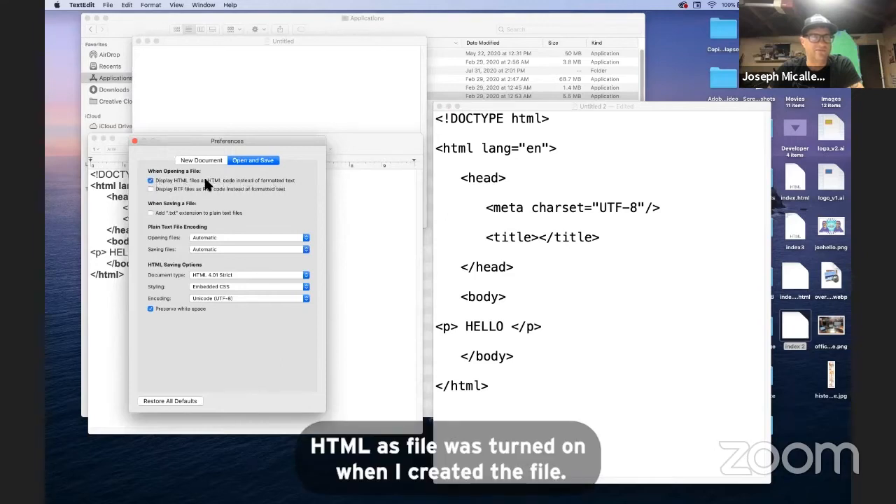
{"action": "mouse_move", "coordinate": [596, 216]}
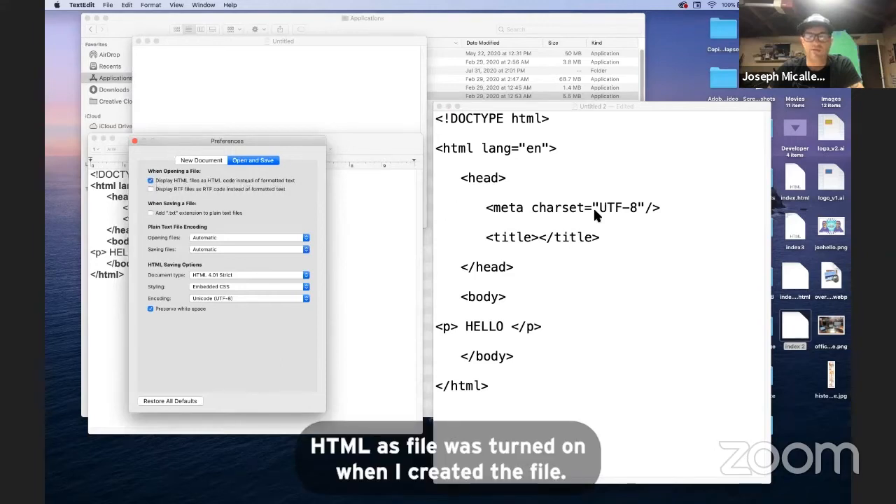
Make new documents default to plain text and close Preferences
{"action": "left_click", "coordinate": [202, 159]}
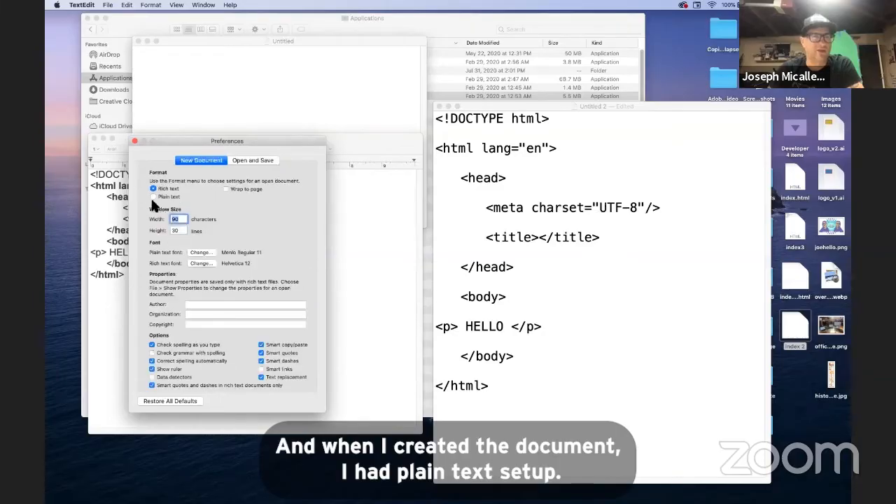
{"action": "left_click", "coordinate": [153, 196]}
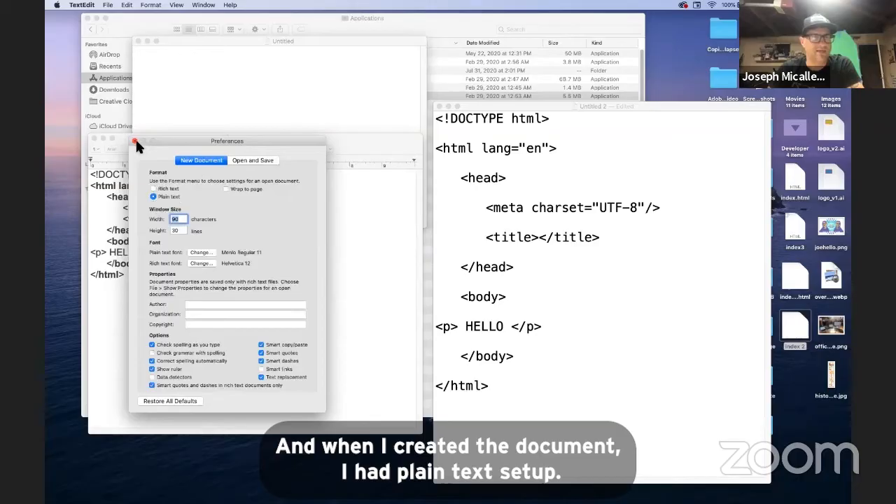
{"action": "left_click", "coordinate": [136, 141]}
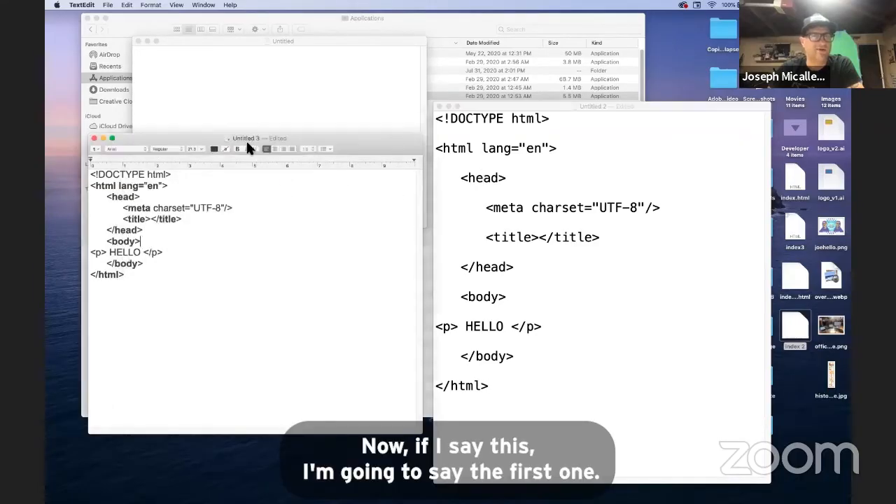
{"action": "left_click", "coordinate": [107, 4]}
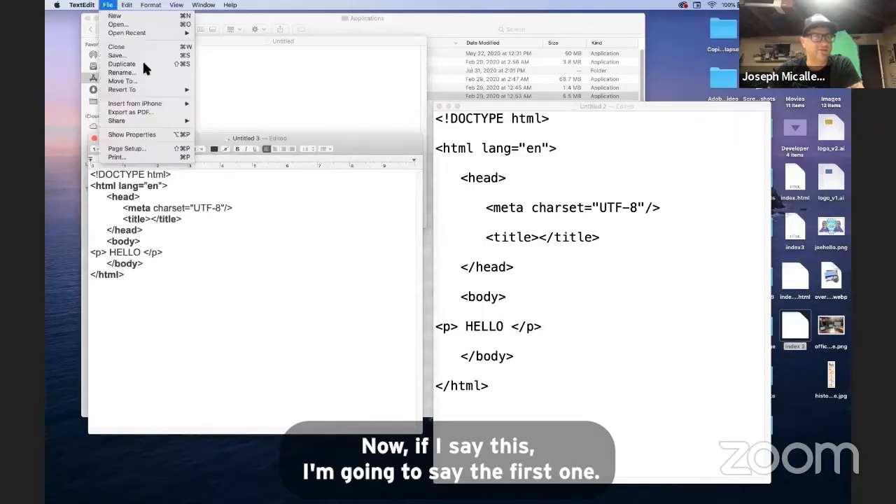
{"action": "mouse_move", "coordinate": [133, 56]}
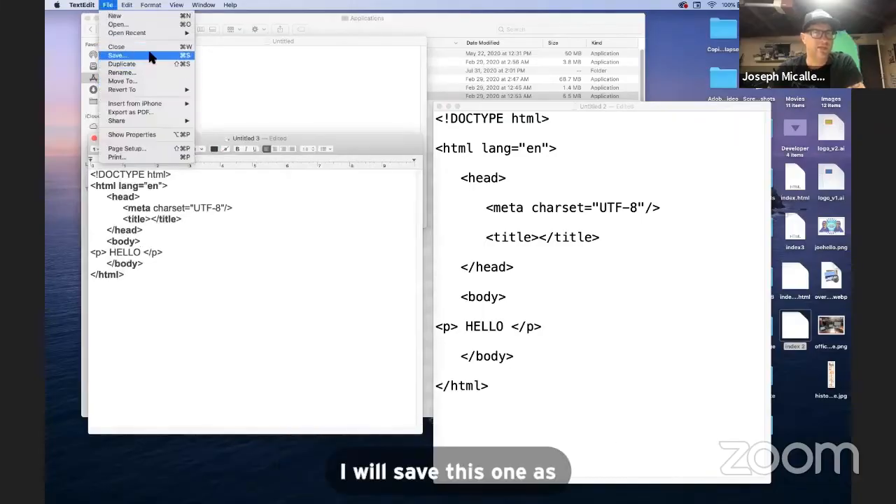
Save the rich-text page as index_richtext.html in Web Page (.html) format
{"action": "left_click", "coordinate": [121, 53]}
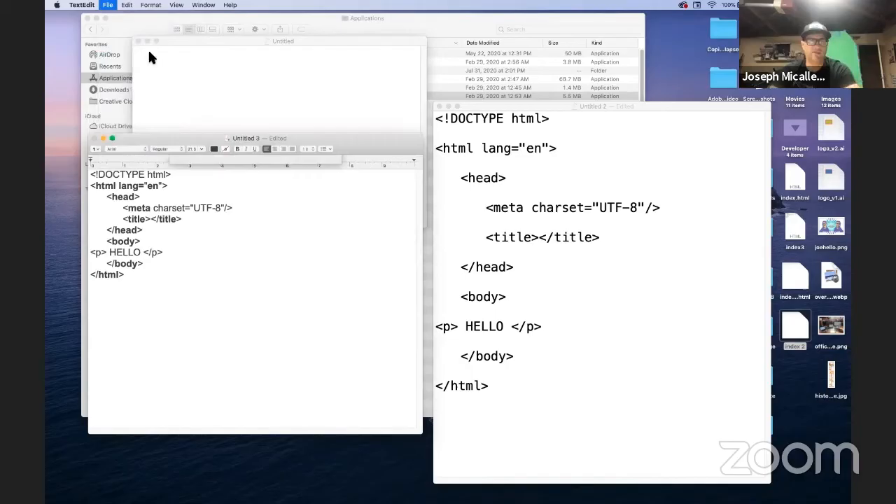
{"action": "key", "text": "cmd+s"}
{"action": "type", "text": "index_richtext.rtf"}
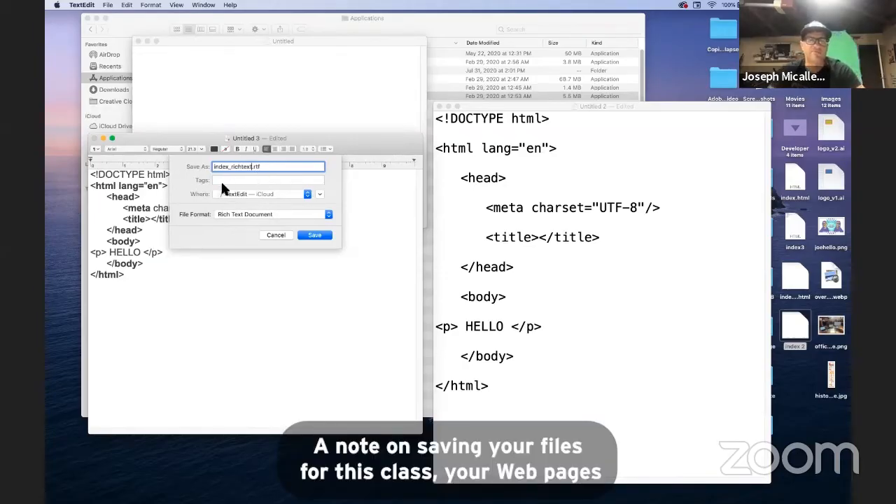
{"action": "mouse_move", "coordinate": [345, 252]}
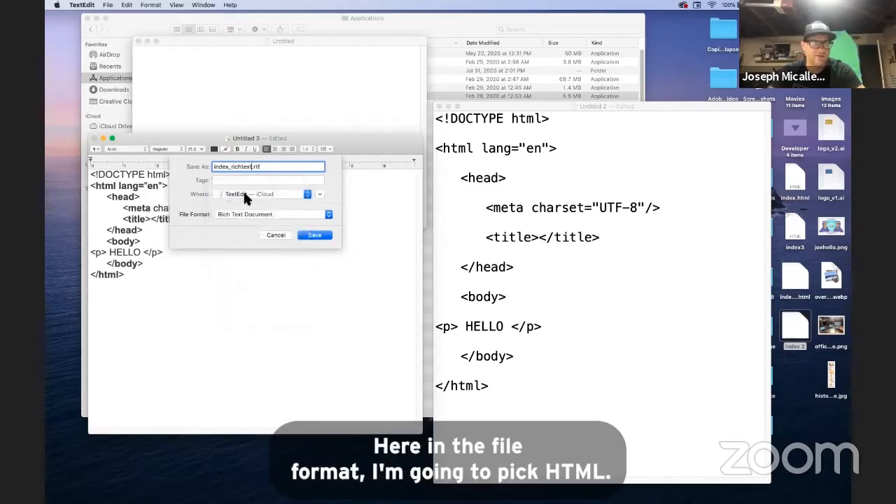
{"action": "left_click", "coordinate": [273, 215]}
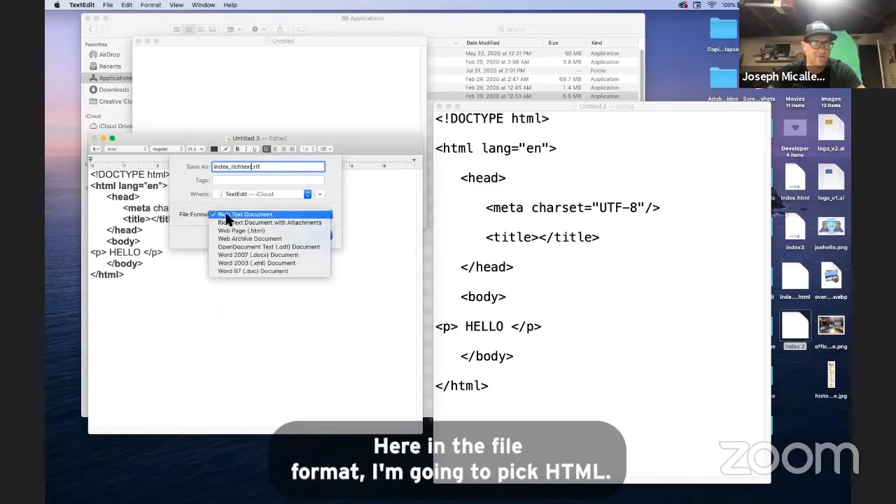
{"action": "left_click", "coordinate": [240, 230]}
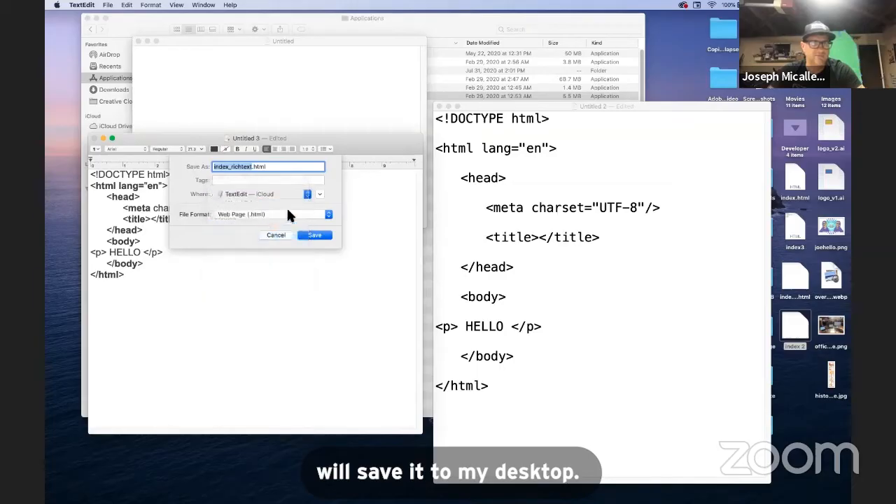
{"action": "left_click", "coordinate": [313, 235]}
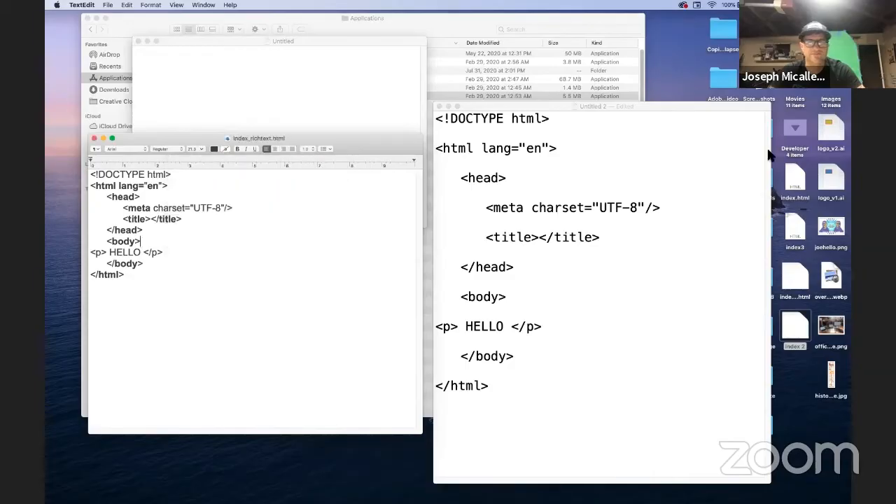
Start saving the plain-text page under the name index plain.html
{"action": "left_click", "coordinate": [107, 6]}
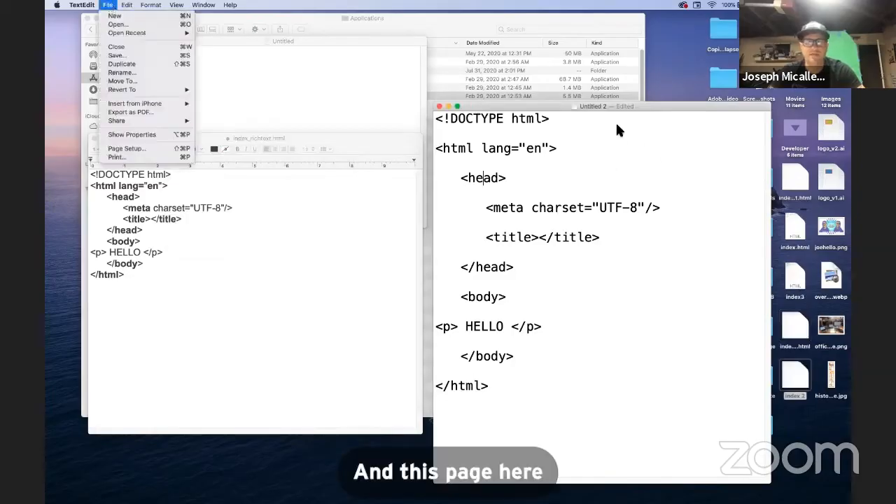
{"action": "mouse_move", "coordinate": [554, 126]}
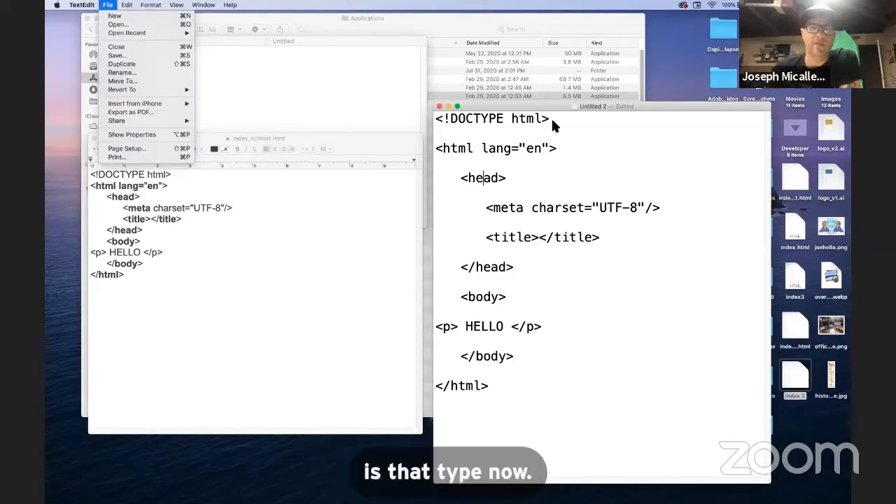
{"action": "mouse_move", "coordinate": [531, 149]}
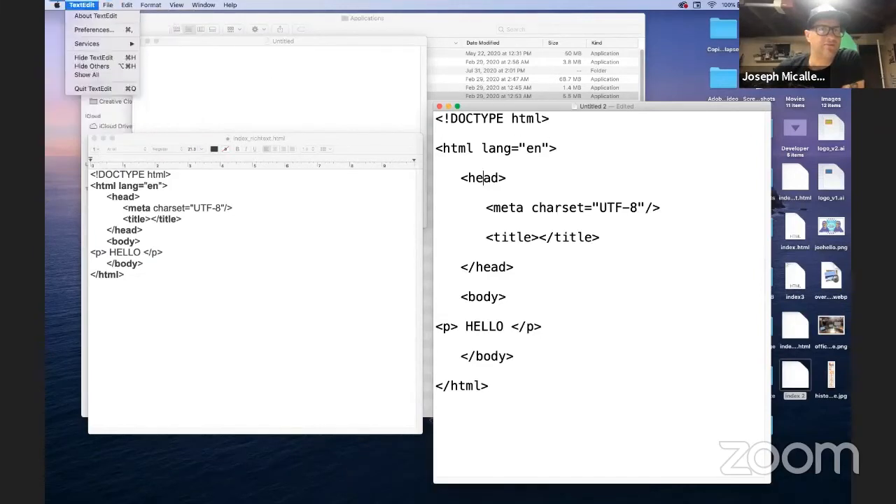
{"action": "left_click", "coordinate": [89, 5]}
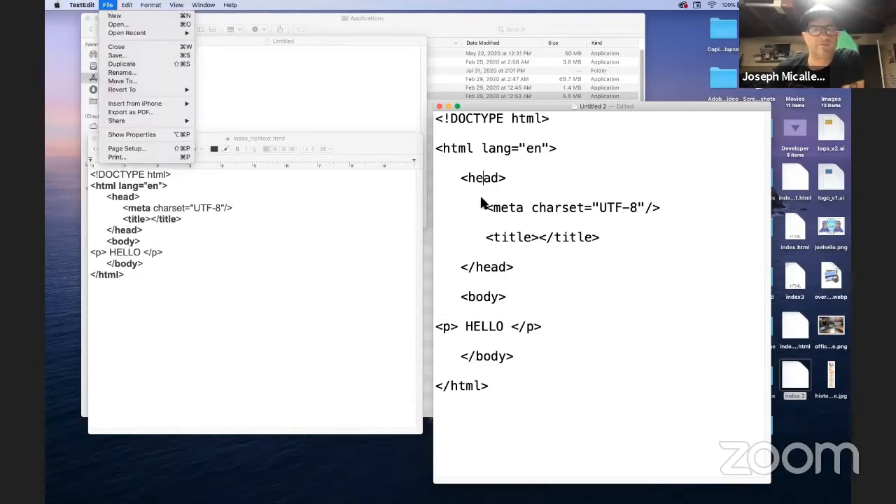
{"action": "mouse_move", "coordinate": [481, 260]}
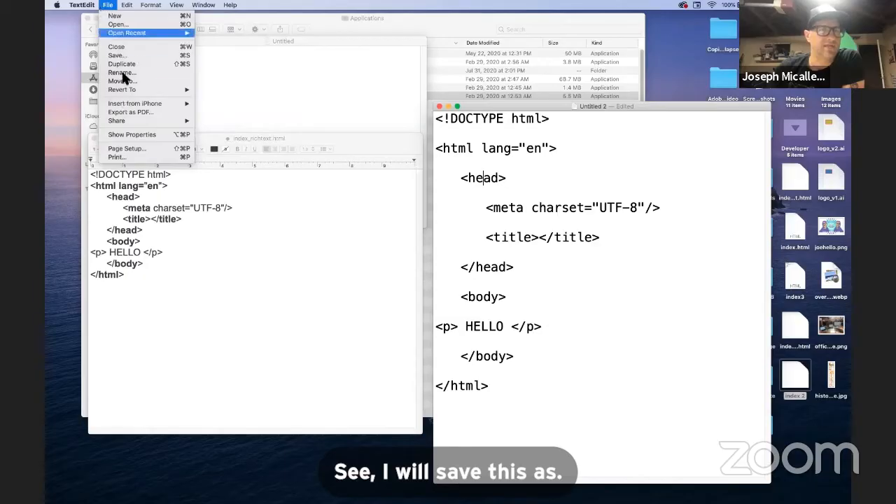
{"action": "mouse_move", "coordinate": [119, 56]}
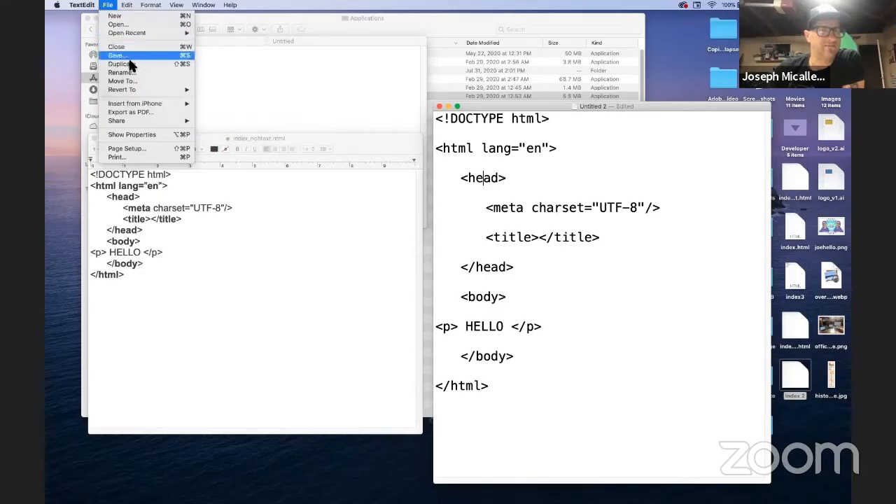
{"action": "left_click", "coordinate": [119, 56]}
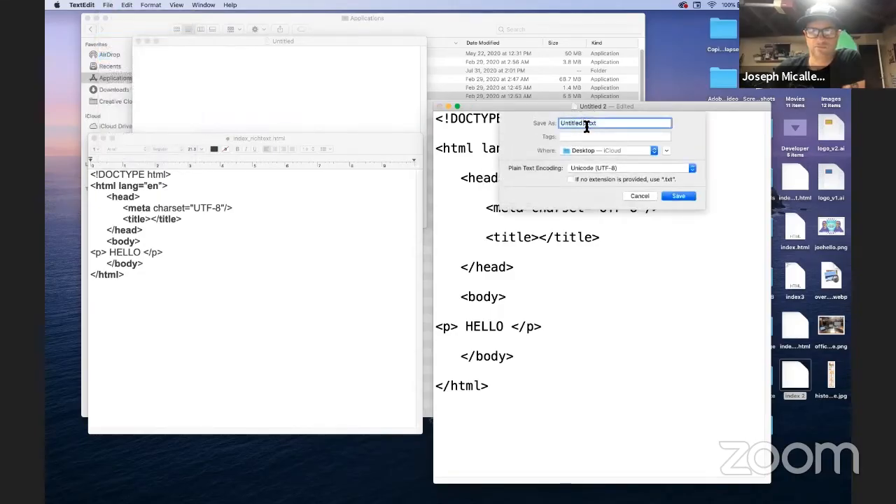
{"action": "type", "text": "ind.txt"}
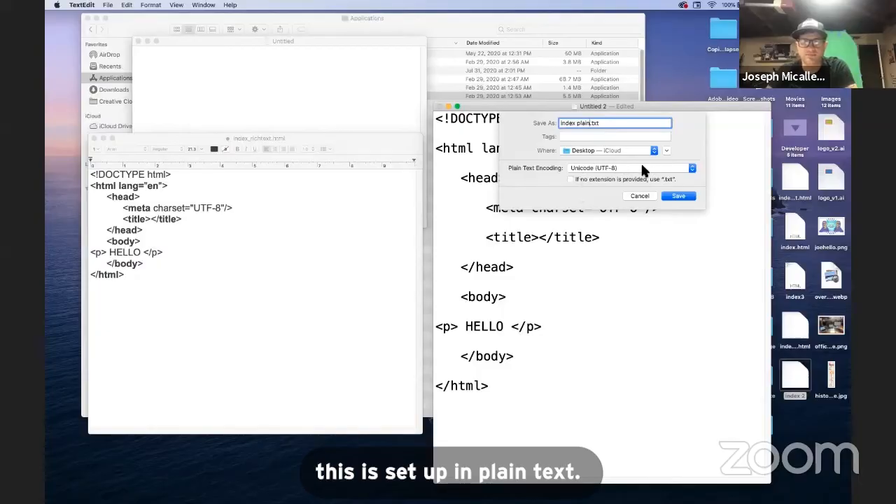
Choose Unicode text encoding and save the plain-text HTML file
{"action": "left_click", "coordinate": [667, 168]}
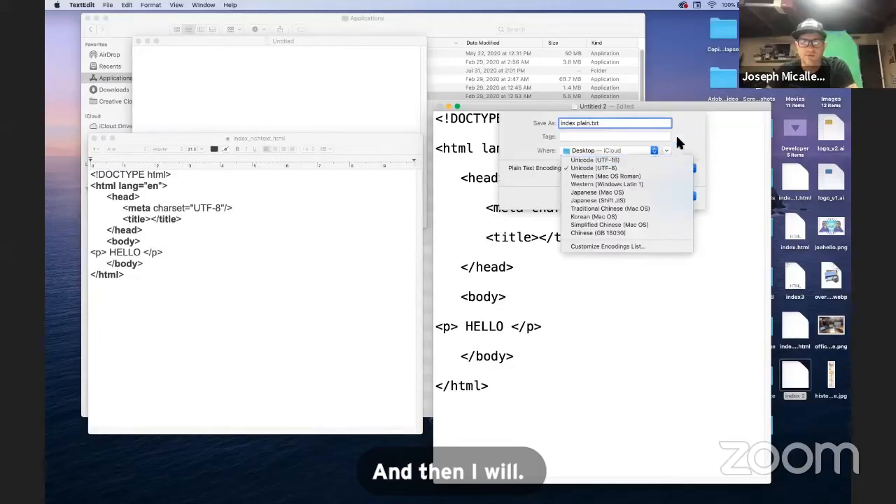
{"action": "left_click", "coordinate": [594, 160]}
{"action": "type", "text": "html"}
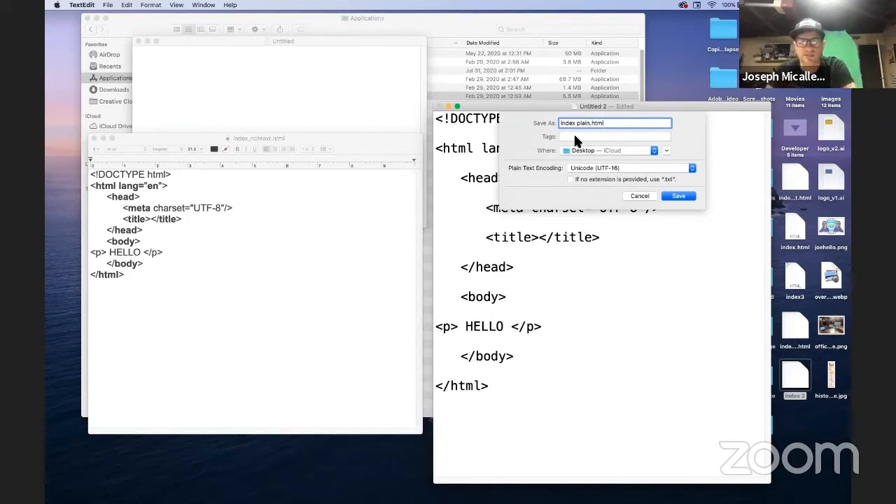
{"action": "left_click", "coordinate": [678, 196]}
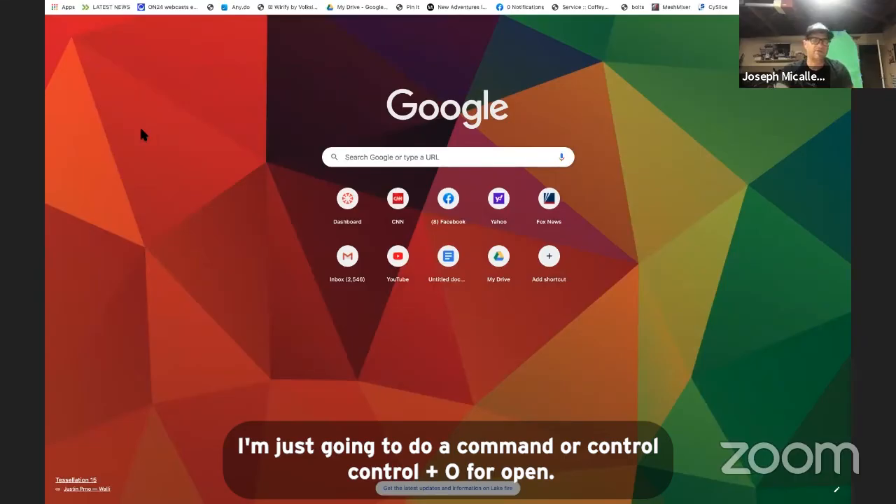
In Chrome, open index_richtext.html from the Desktop, which shows raw HTML code
{"action": "key", "text": "cmd+o"}
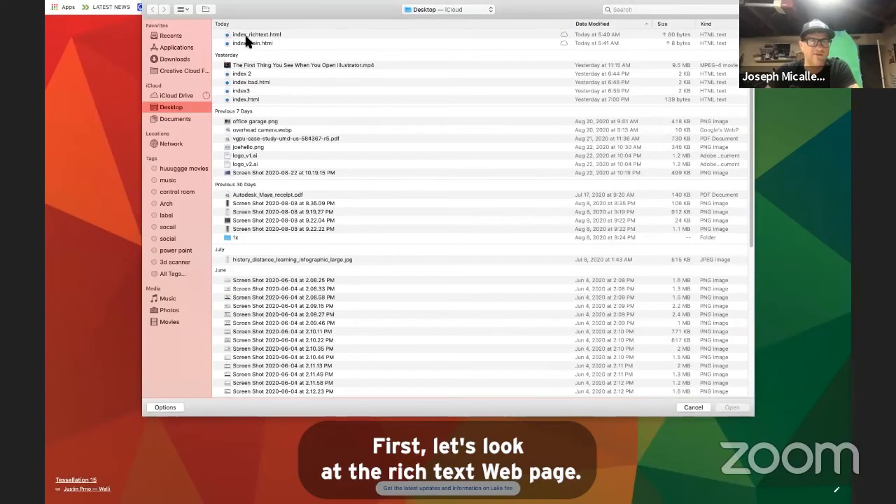
{"action": "left_click", "coordinate": [258, 34]}
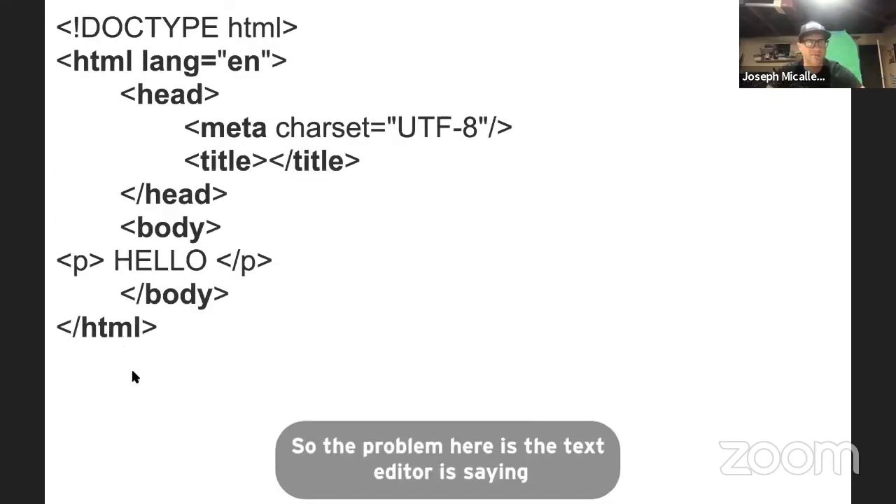
{"action": "mouse_move", "coordinate": [67, 28]}
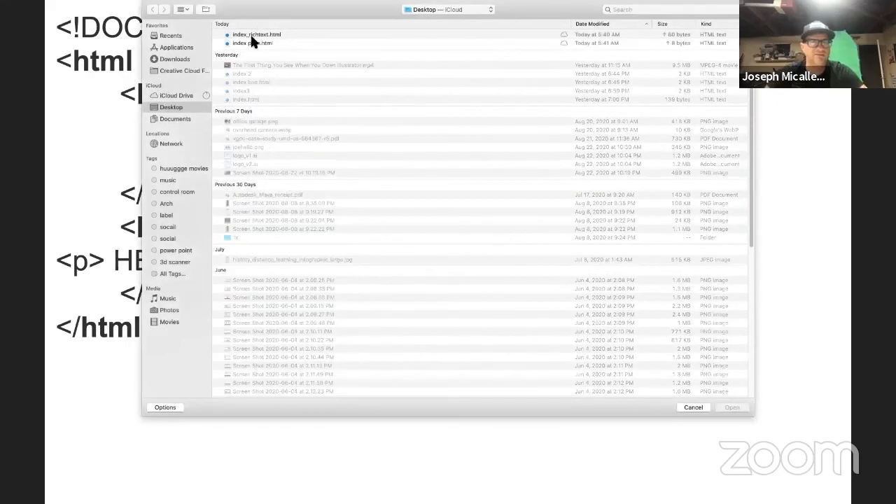
Open index plain.html in Chrome, then highlight HELLO in its <p> tag in TextEdit
{"action": "left_click", "coordinate": [254, 42]}
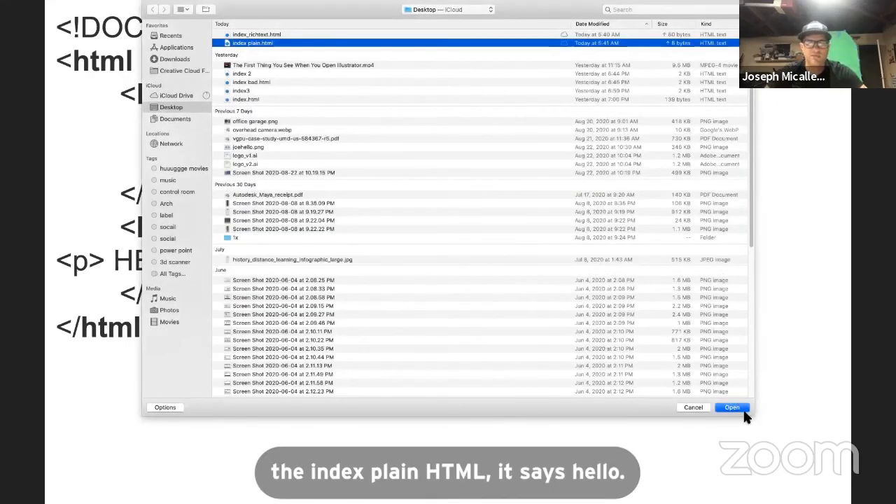
{"action": "left_click", "coordinate": [731, 408]}
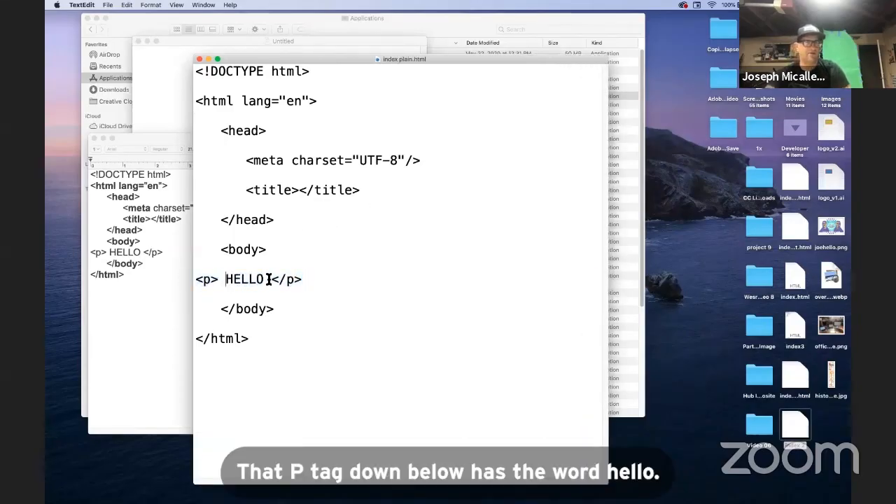
{"action": "double_click", "coordinate": [244, 279]}
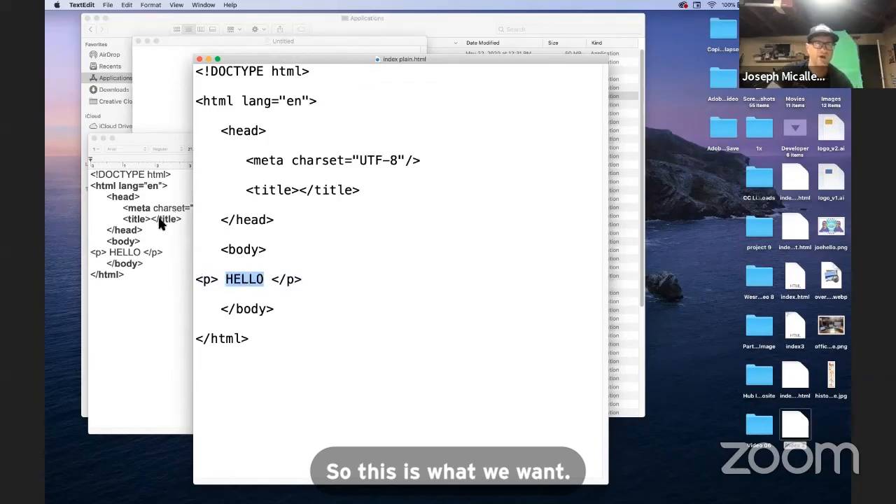
{"action": "mouse_move", "coordinate": [313, 199]}
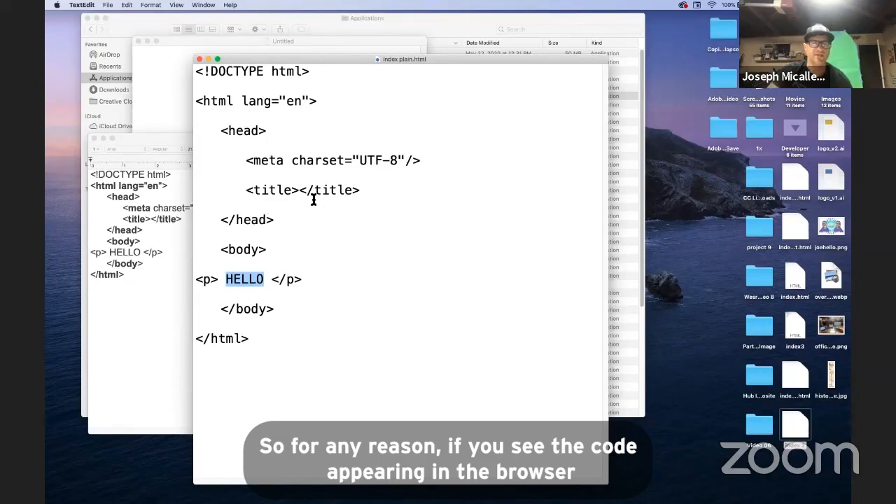